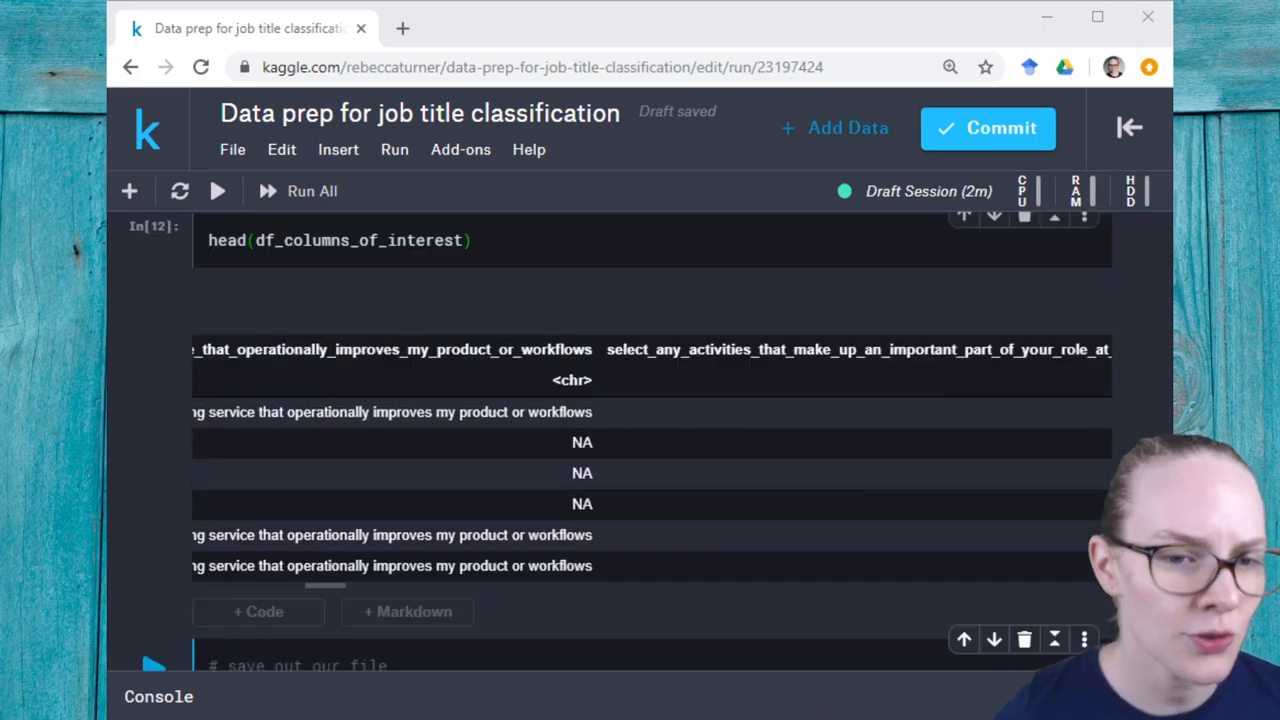
Locate the write_csv cell saving data_jobs_info.csv and expand the Data sidebar.
scroll(down, 3)
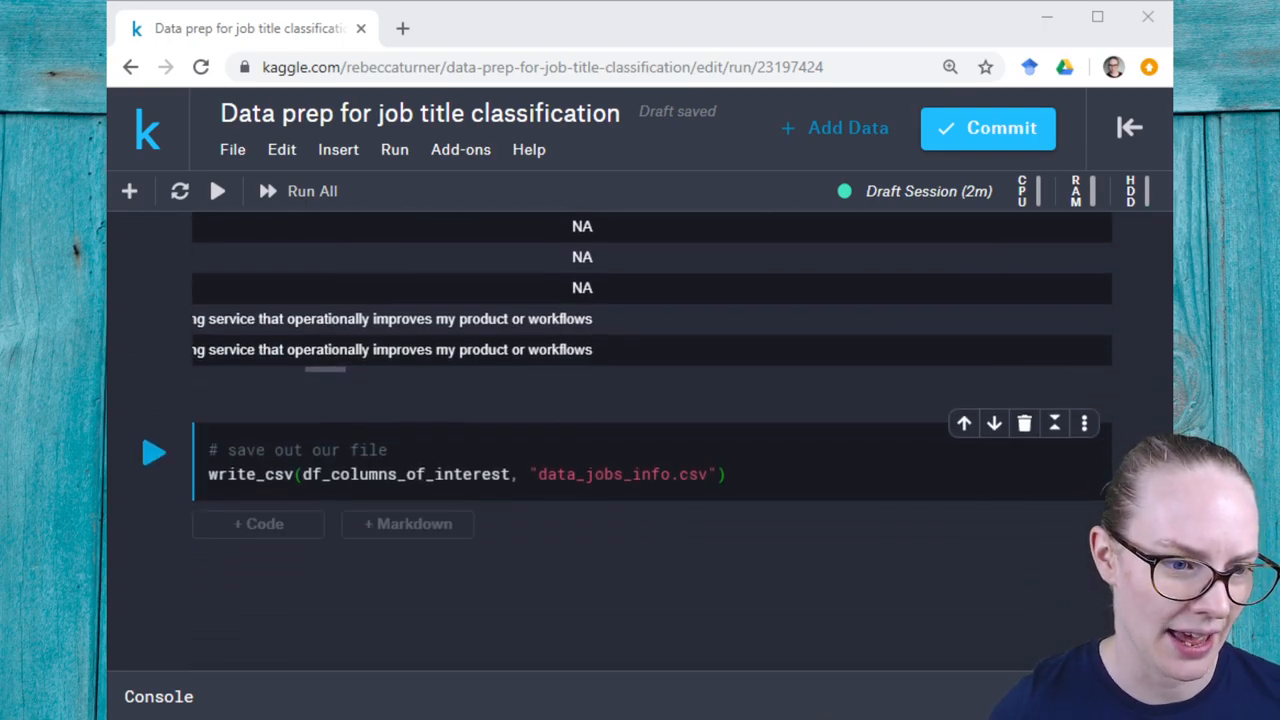
scroll(up, 3)
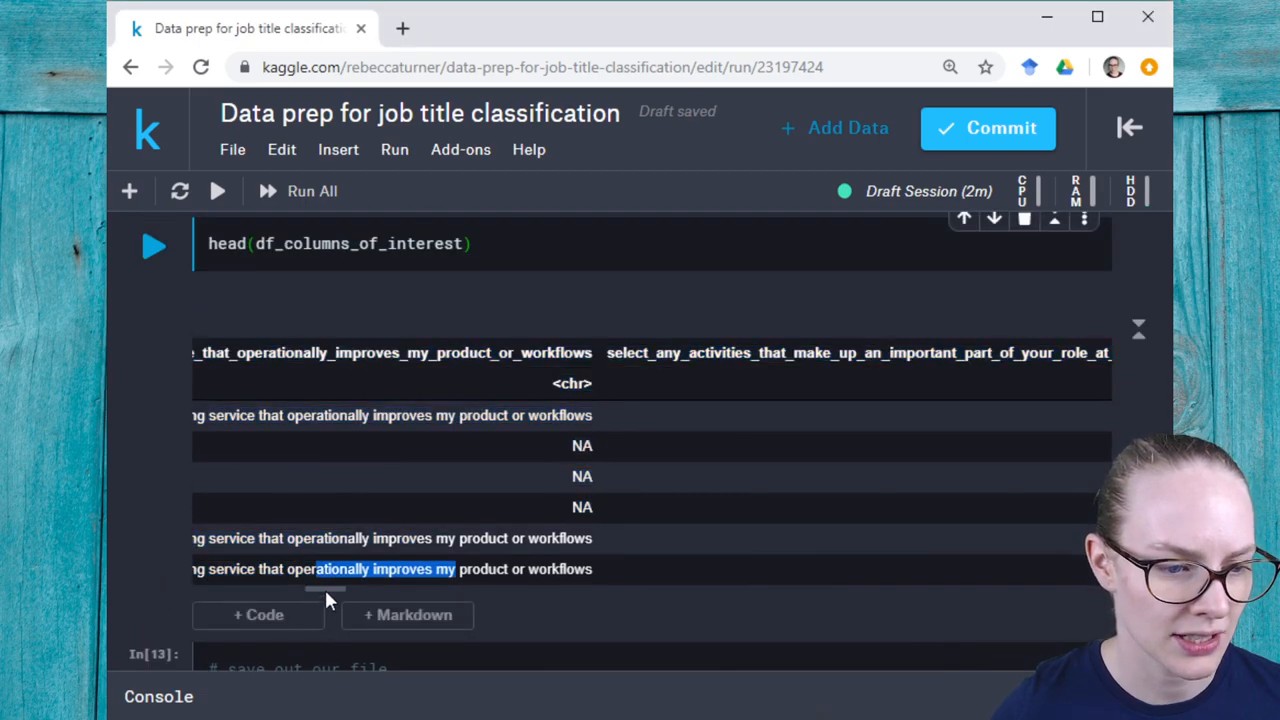
scroll(down, 3)
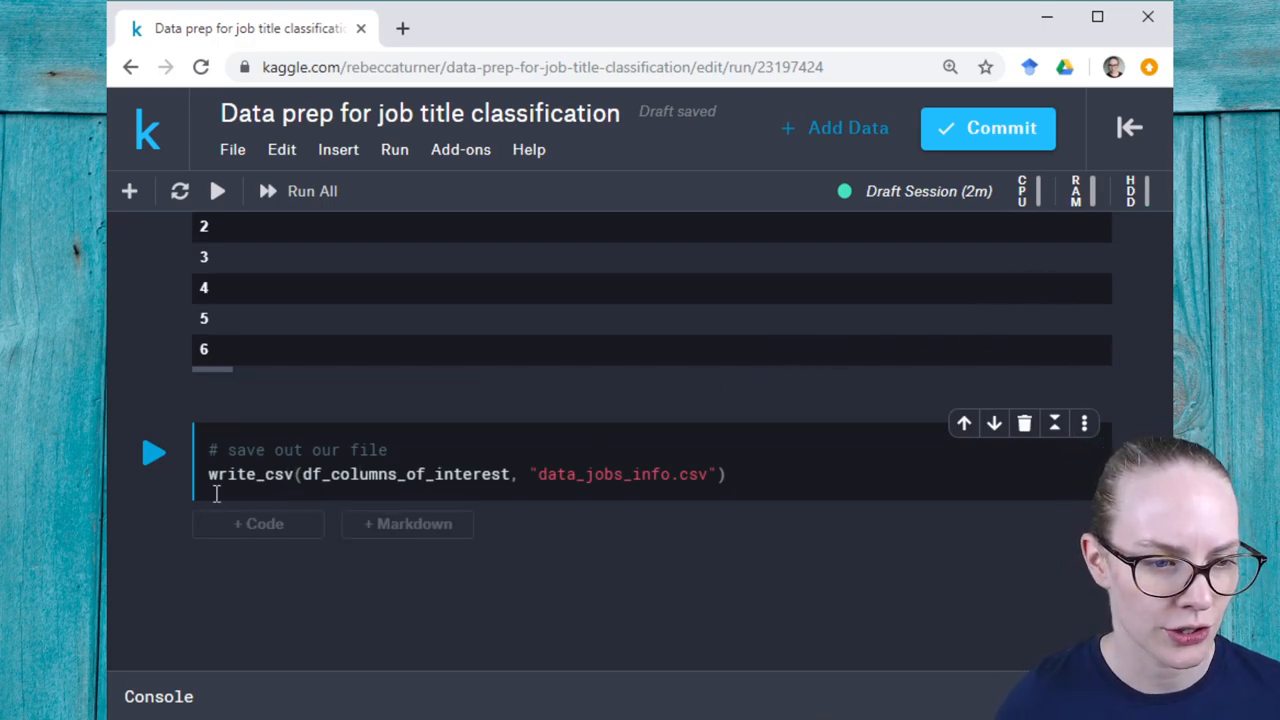
click(153, 452)
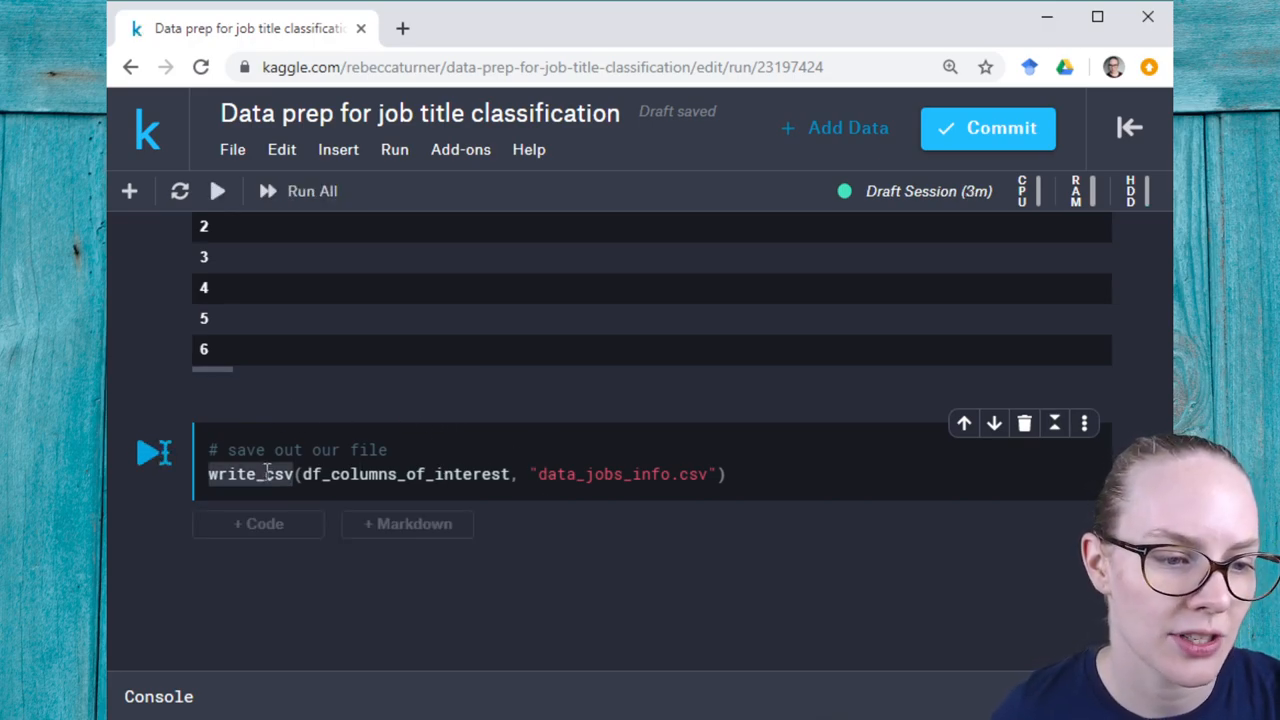
mouse_move(407, 524)
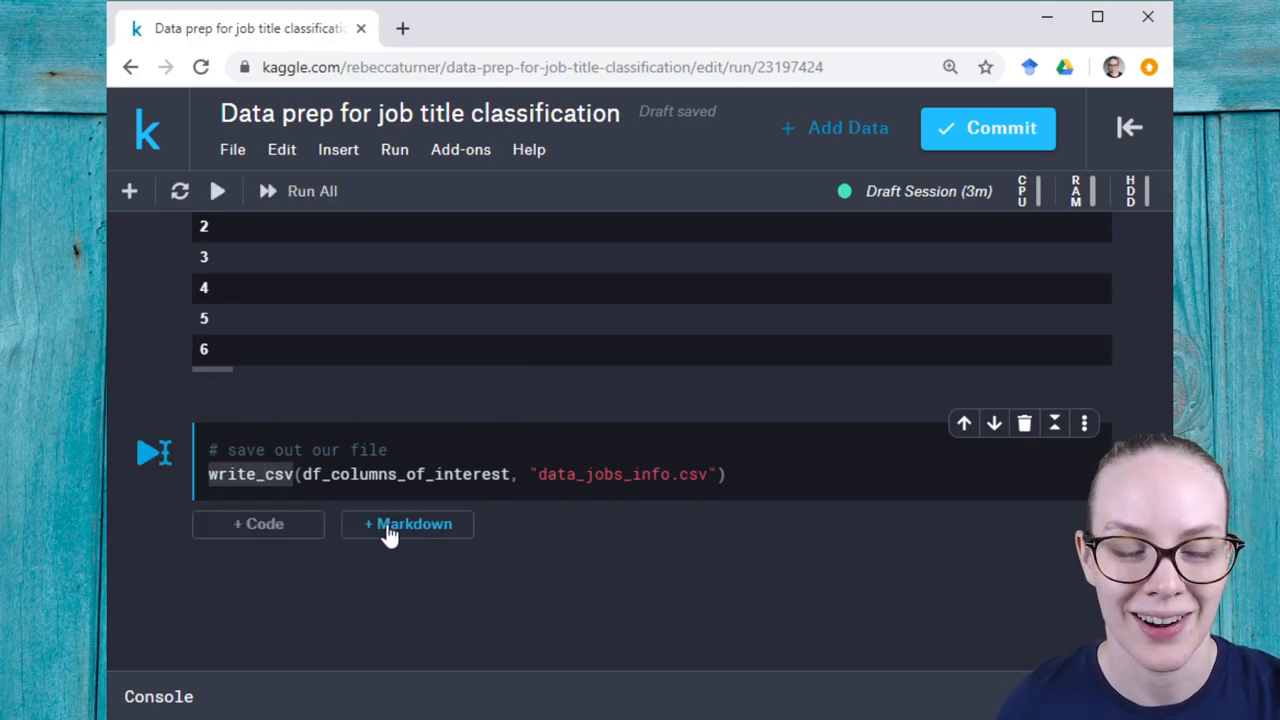
click(1129, 127)
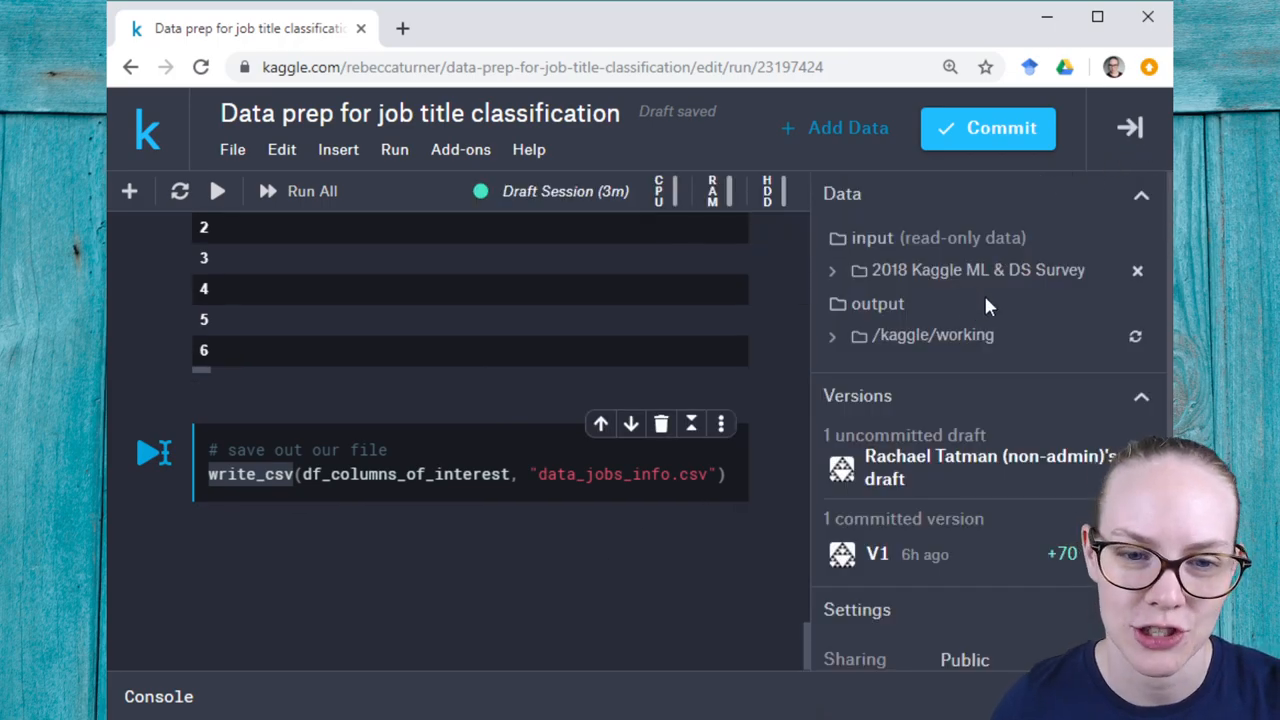
mouse_move(1036, 347)
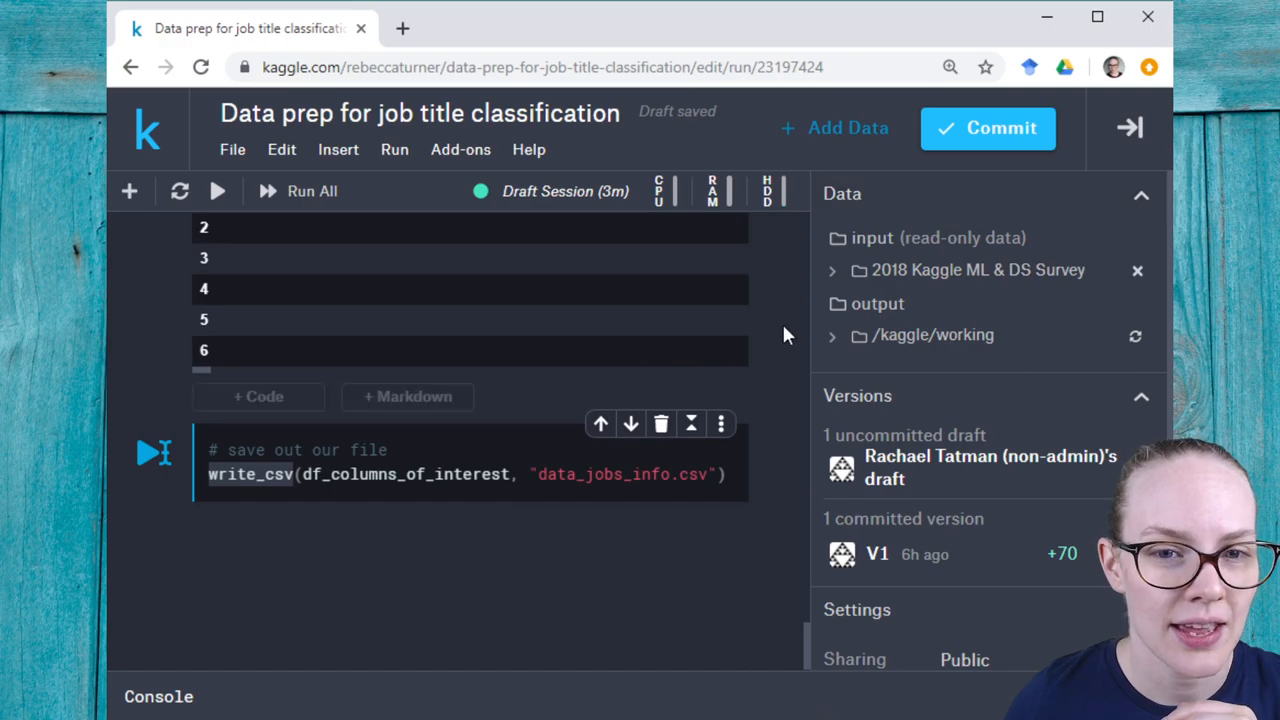
Reopen the sidebar and expand /kaggle/working to list Rplot001.png and data_jobs_info.csv.
click(1128, 128)
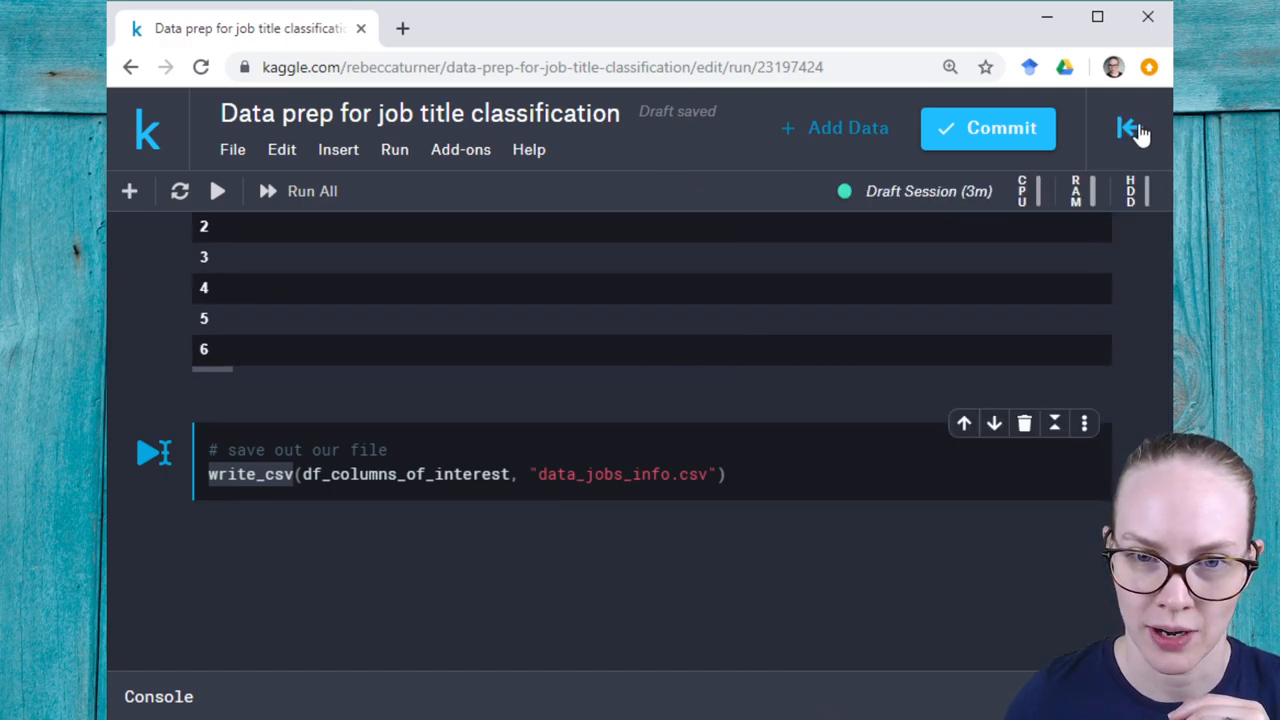
click(1130, 128)
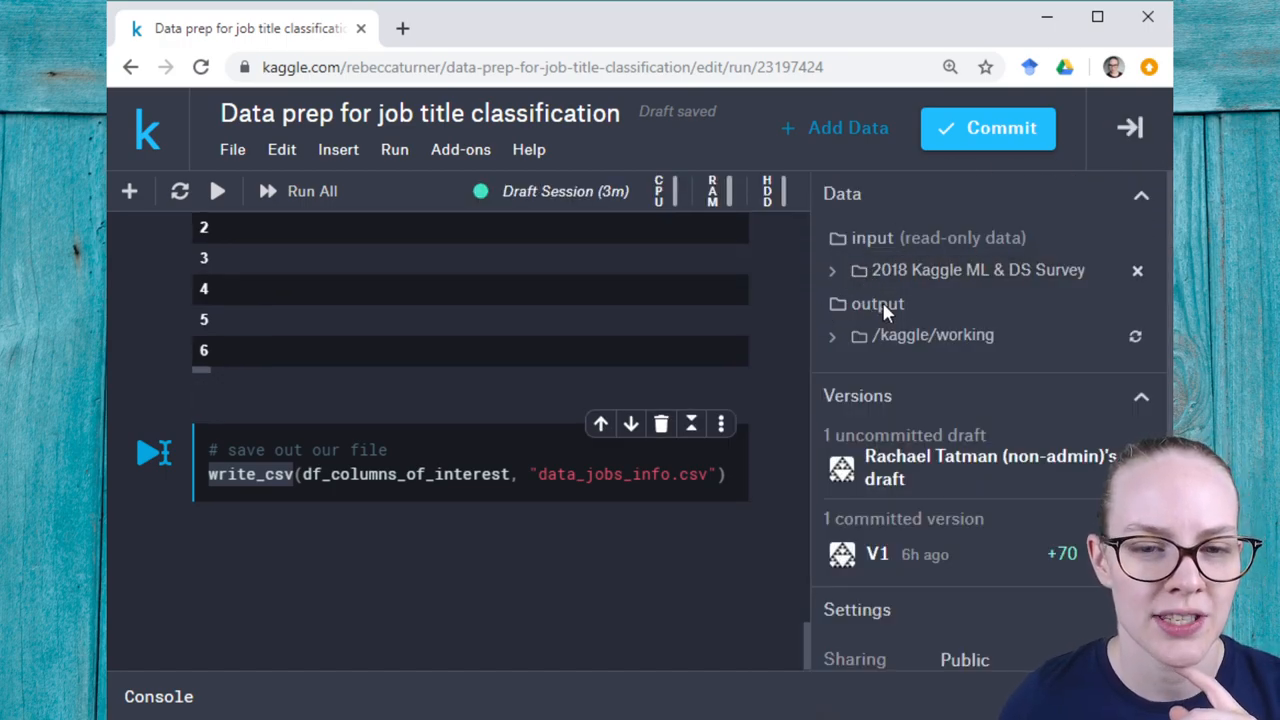
click(831, 335)
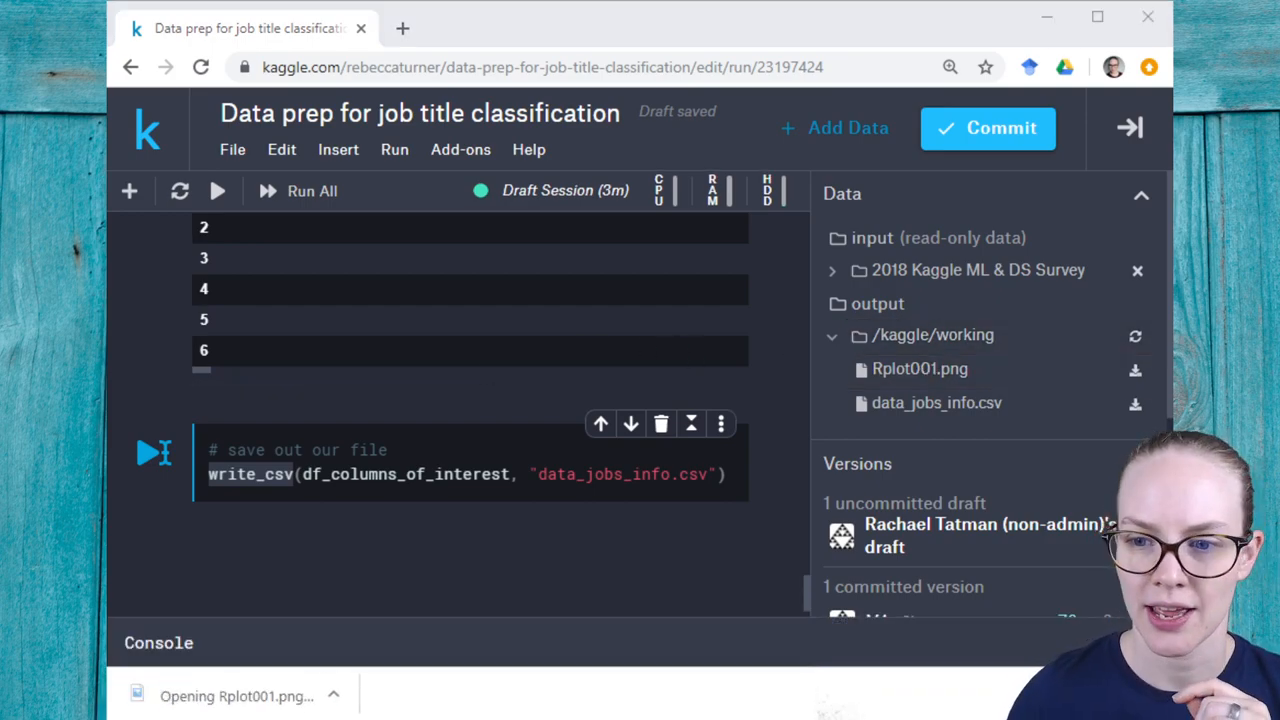
scroll(up, 3)
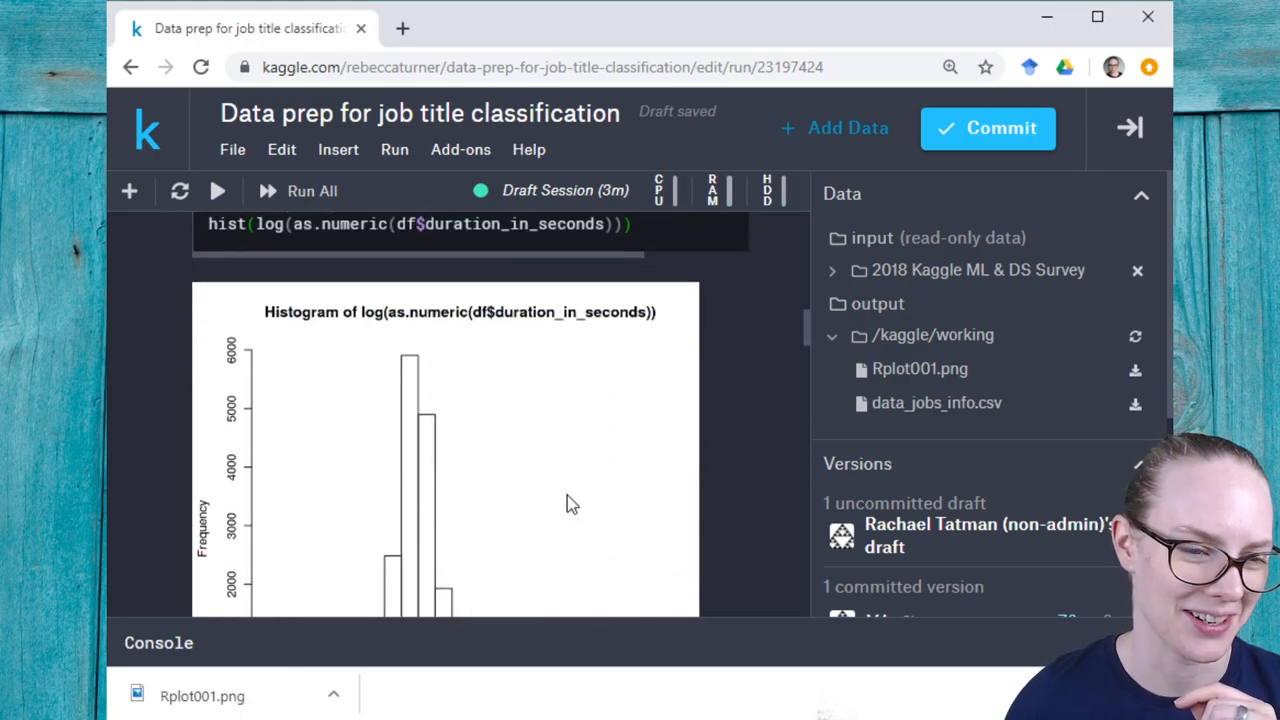
scroll(down, 3)
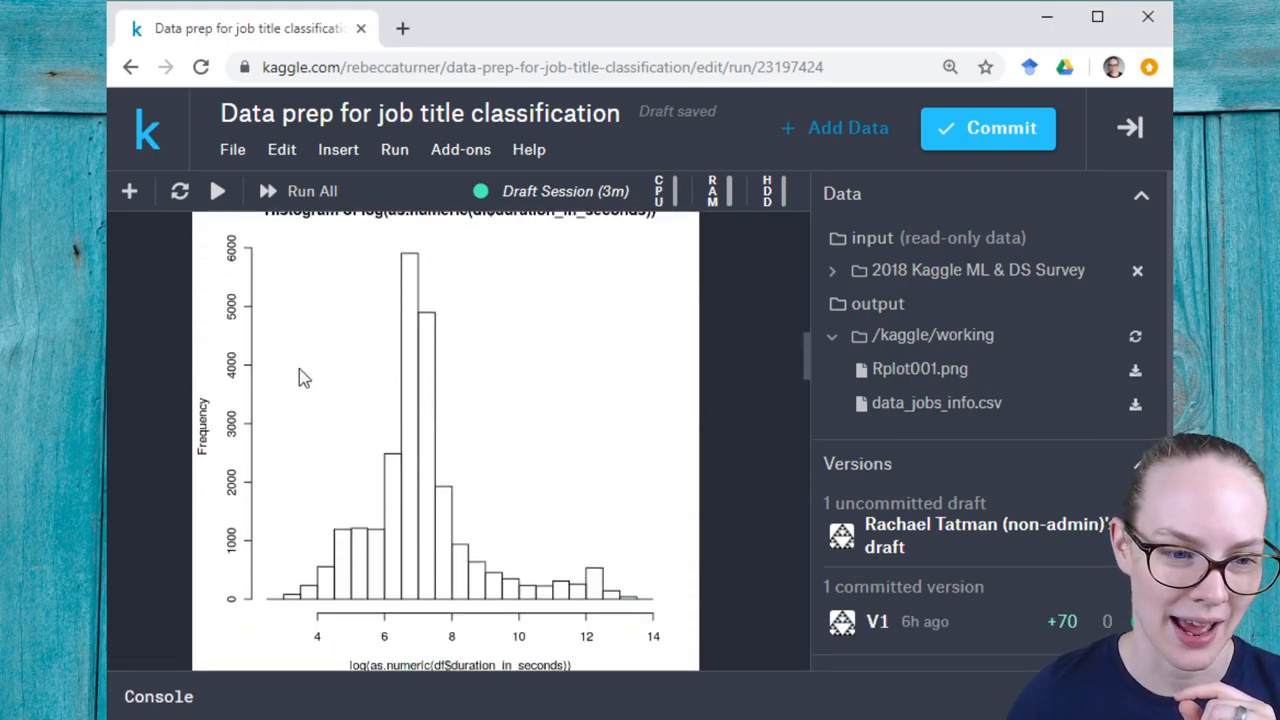
scroll(up, 3)
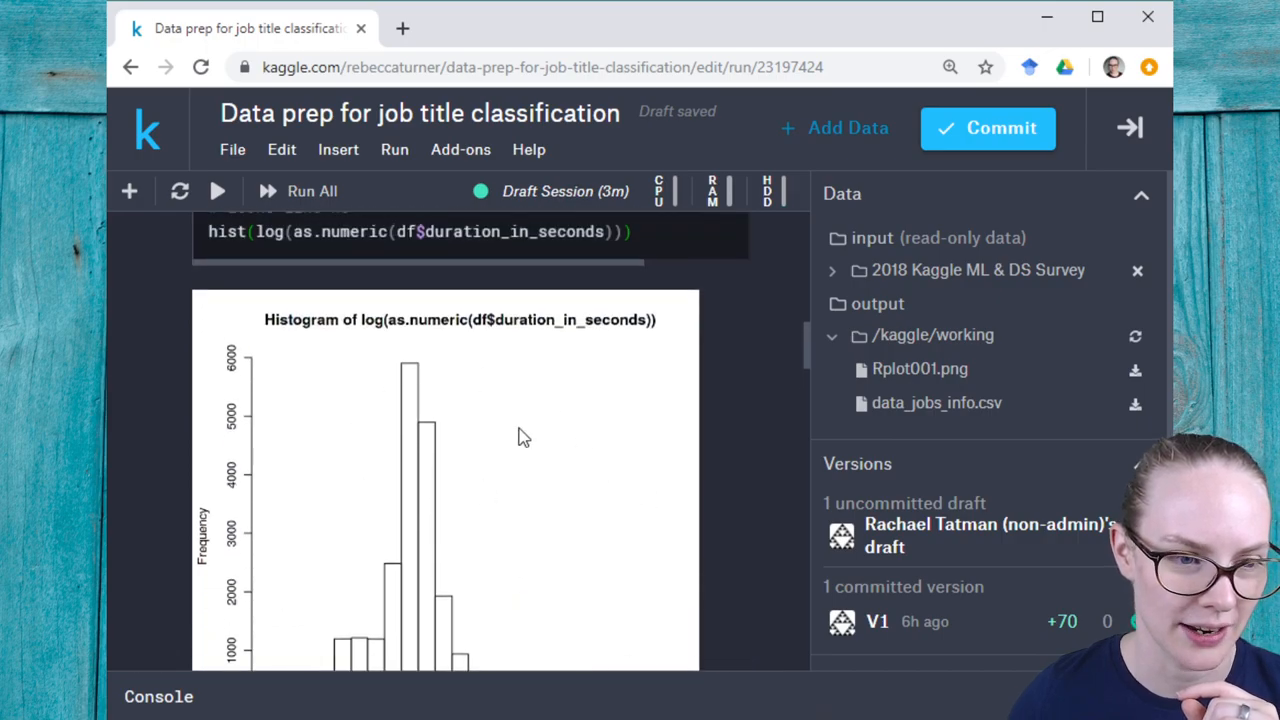
scroll(down, 3)
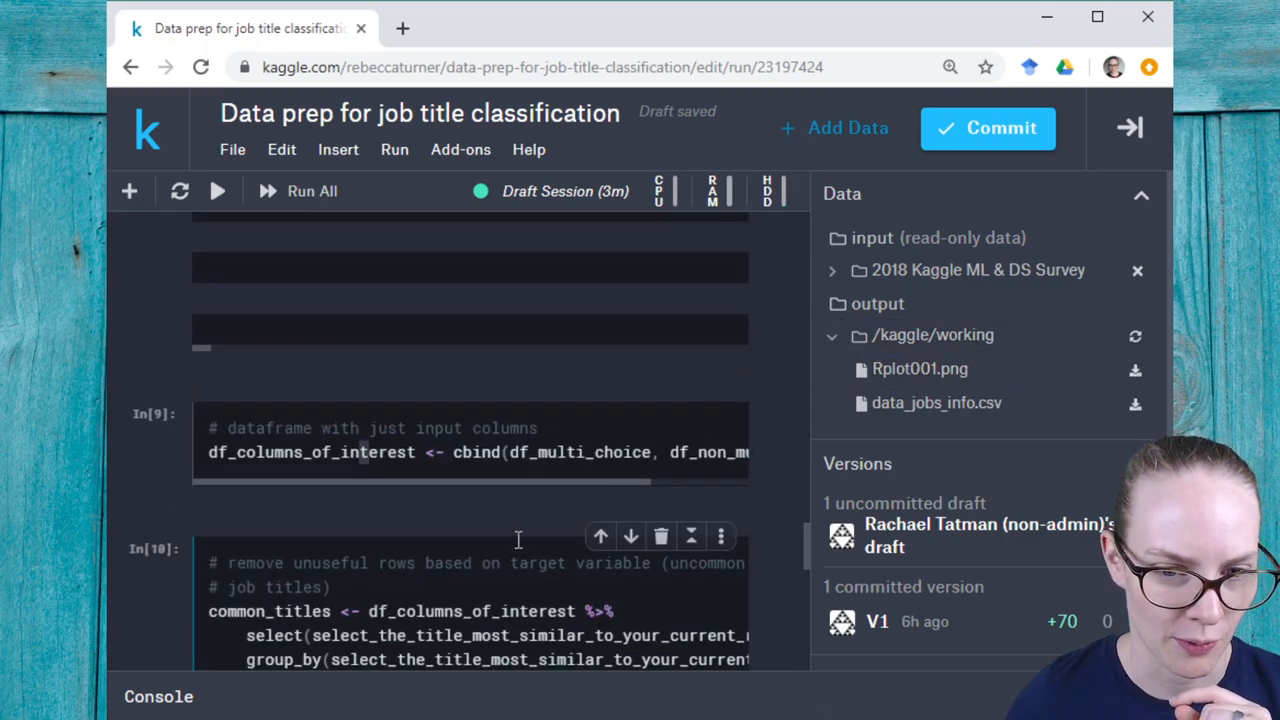
scroll(down, 3)
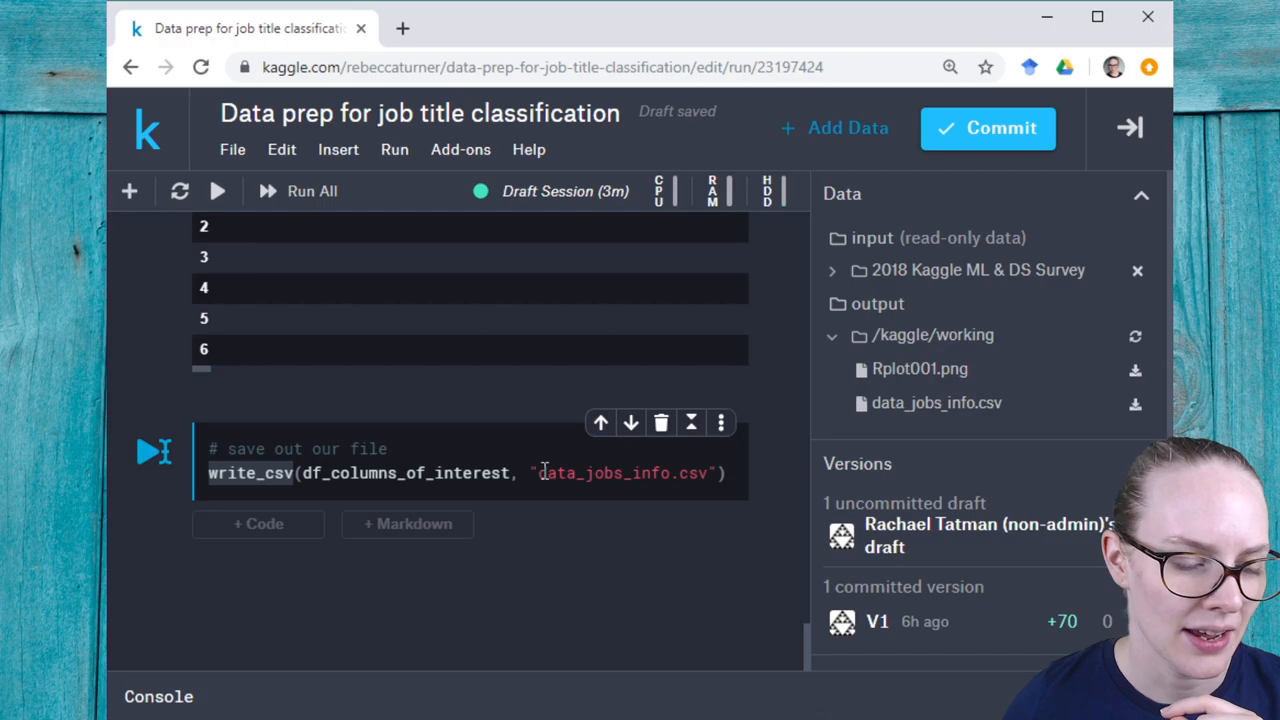
Highlight df_columns_of_interest, the data frame saved to data_jobs_info.csv.
double_click(622, 473)
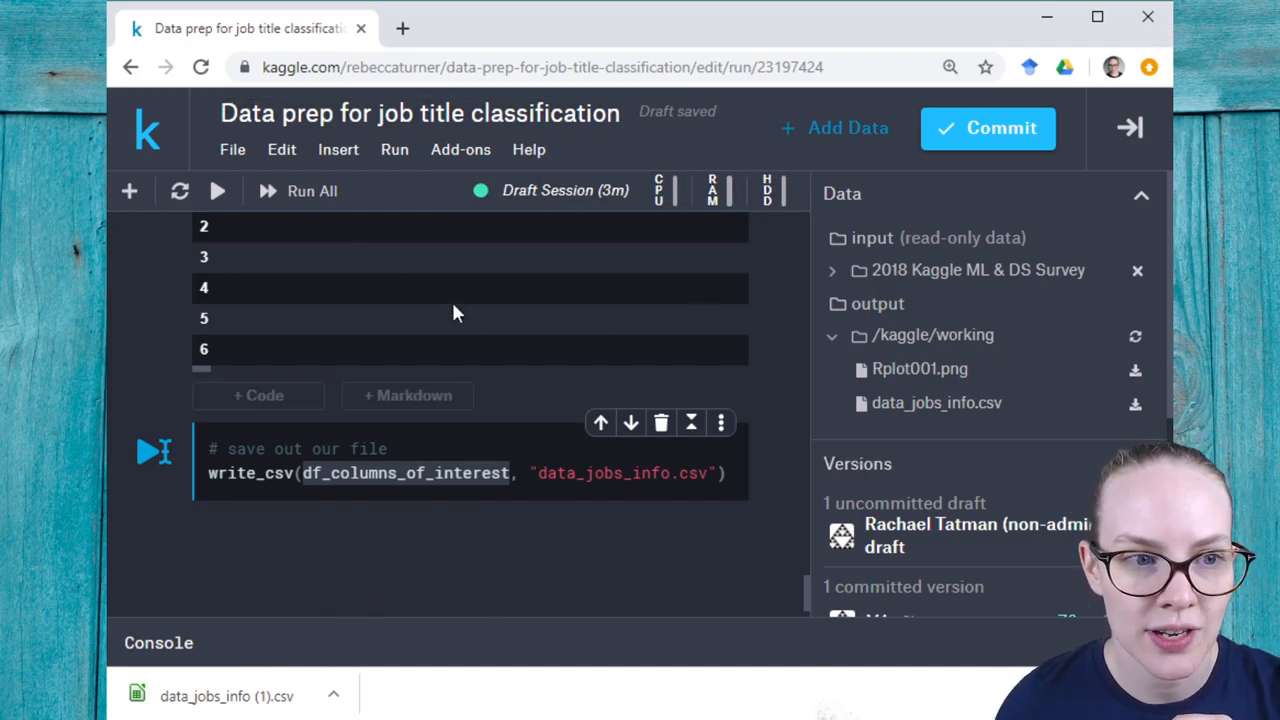
mouse_move(988, 128)
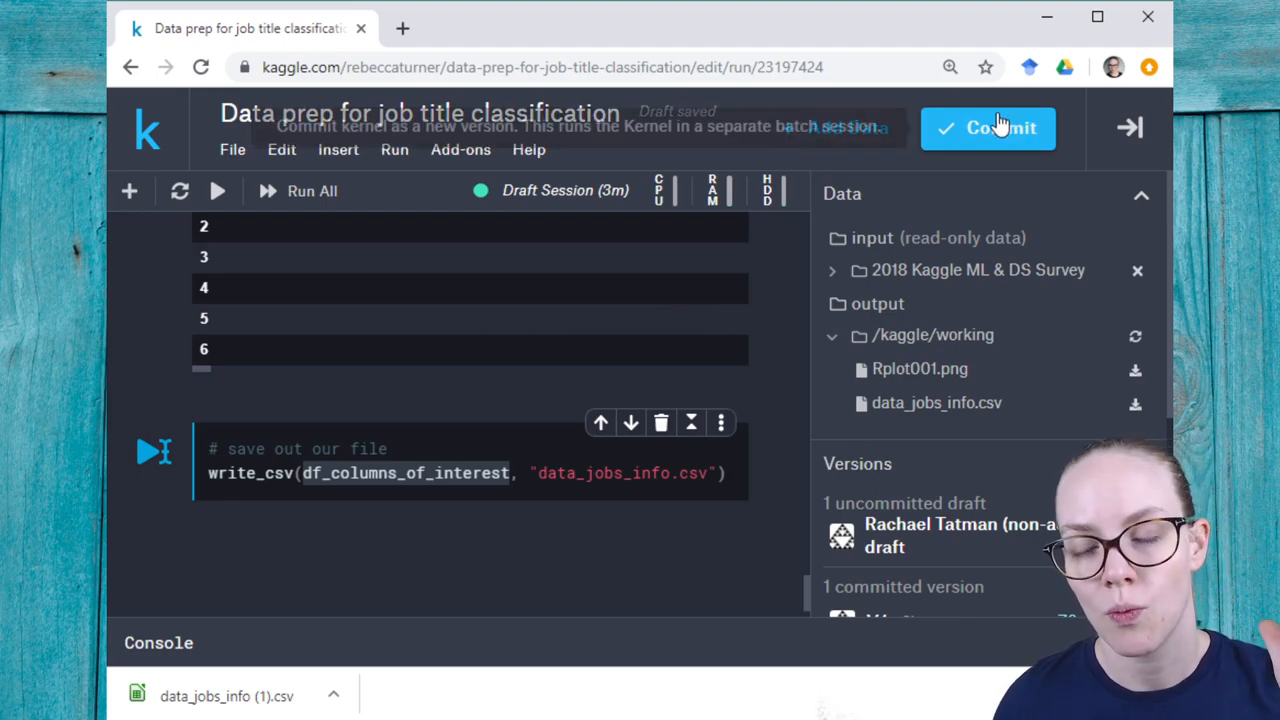